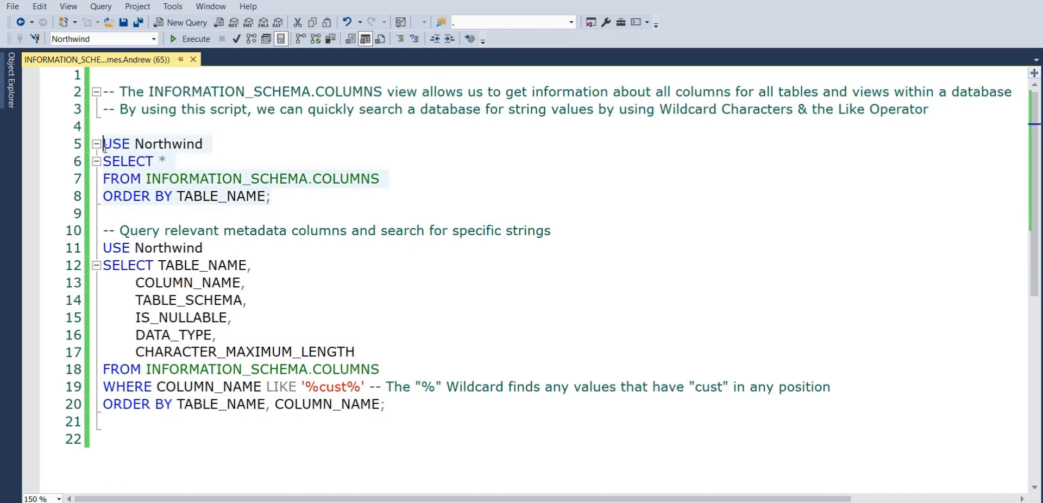
{"action": "mouse_move", "coordinate": [195, 38]}
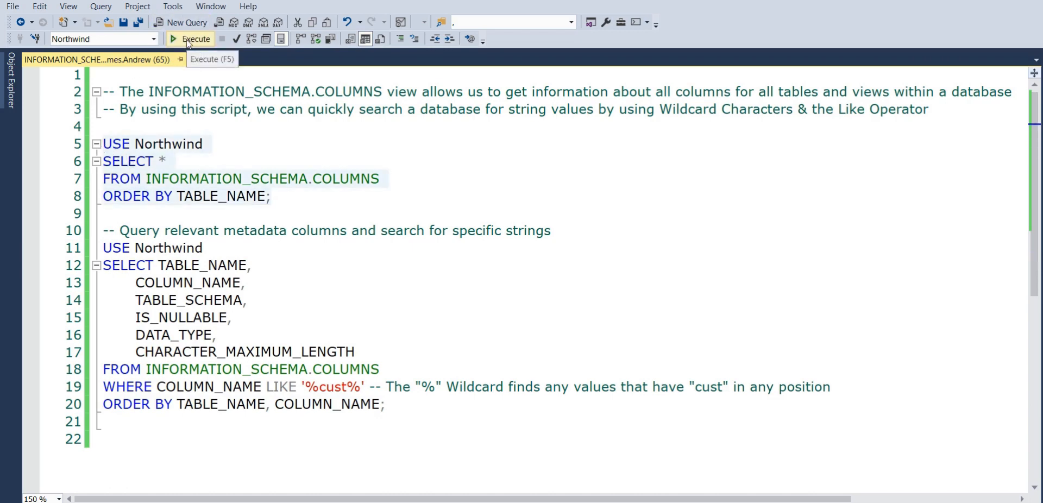
Step: Execute the USE Northwind / SELECT * FROM INFORMATION_SCHEMA.COLUMNS query
{"action": "left_click", "coordinate": [195, 38]}
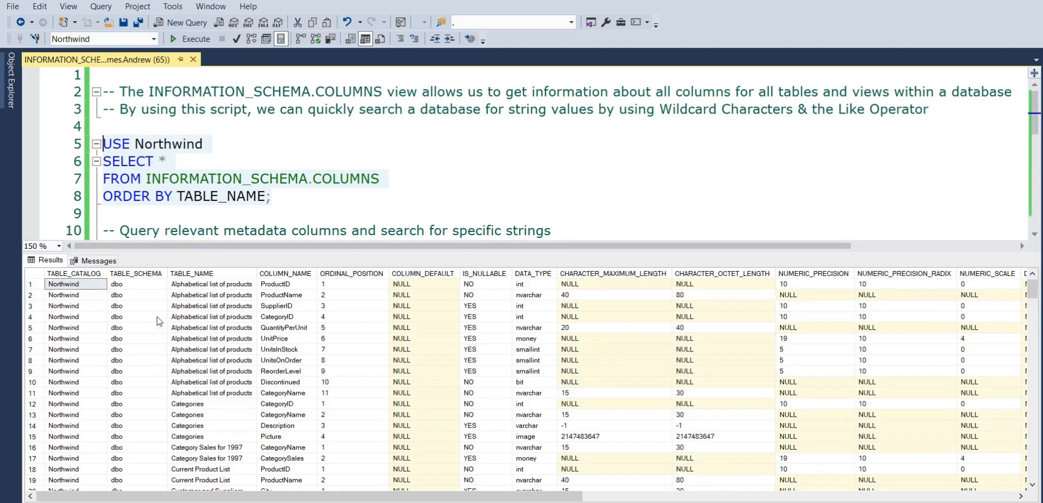
{"action": "mouse_move", "coordinate": [289, 299]}
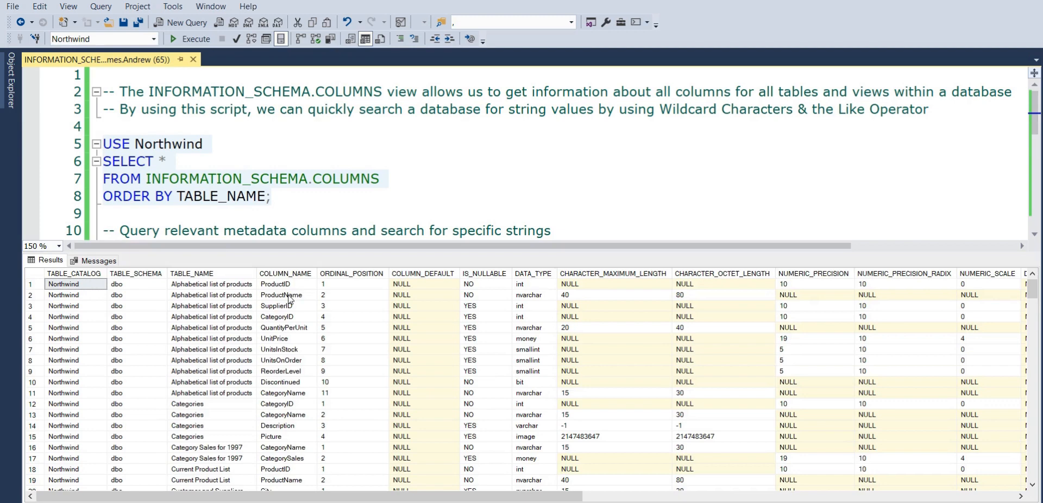
{"action": "mouse_move", "coordinate": [222, 419]}
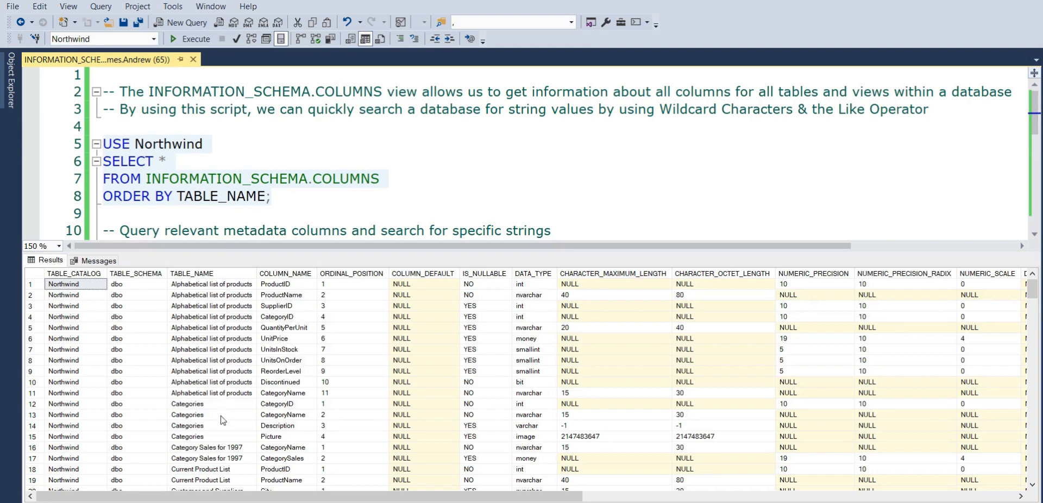
Step: Scroll down the results grid to reach the Customers table columns
{"action": "scroll", "scroll_direction": "down", "scroll_amount": 3}
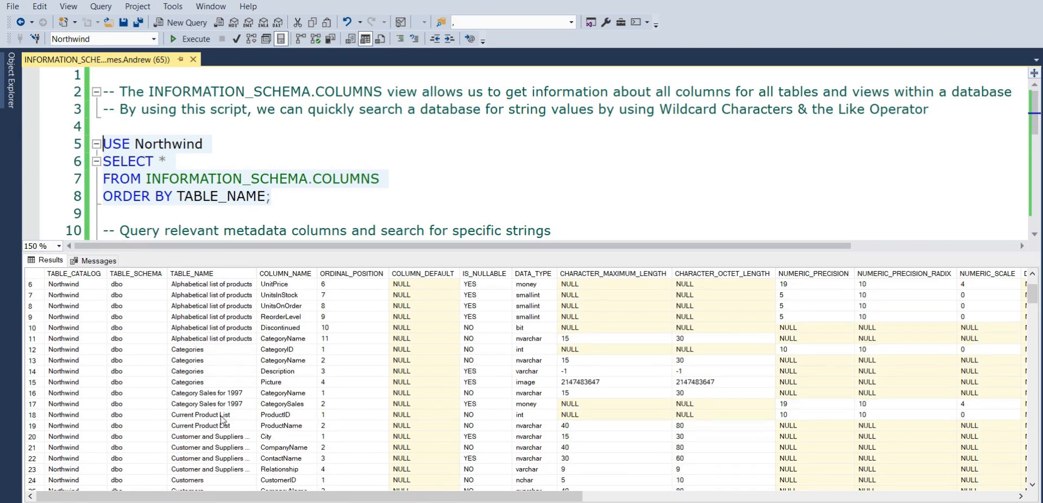
{"action": "scroll", "scroll_direction": "down", "scroll_amount": 3}
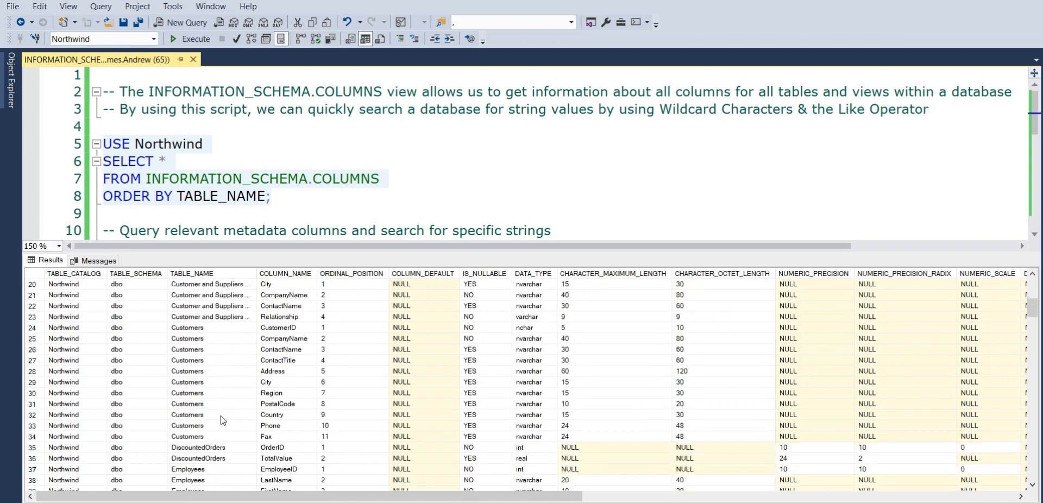
{"action": "scroll", "scroll_direction": "down", "scroll_amount": 3}
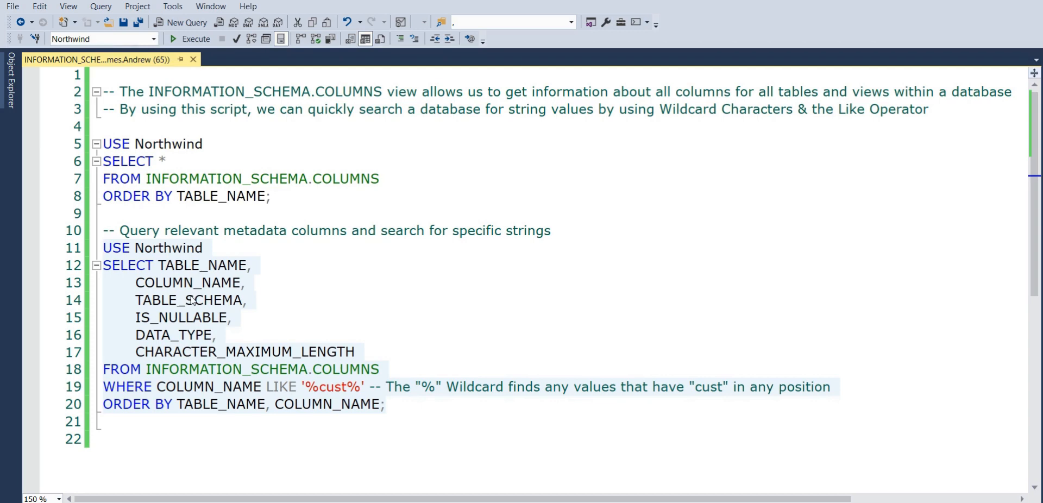
{"action": "mouse_move", "coordinate": [228, 377]}
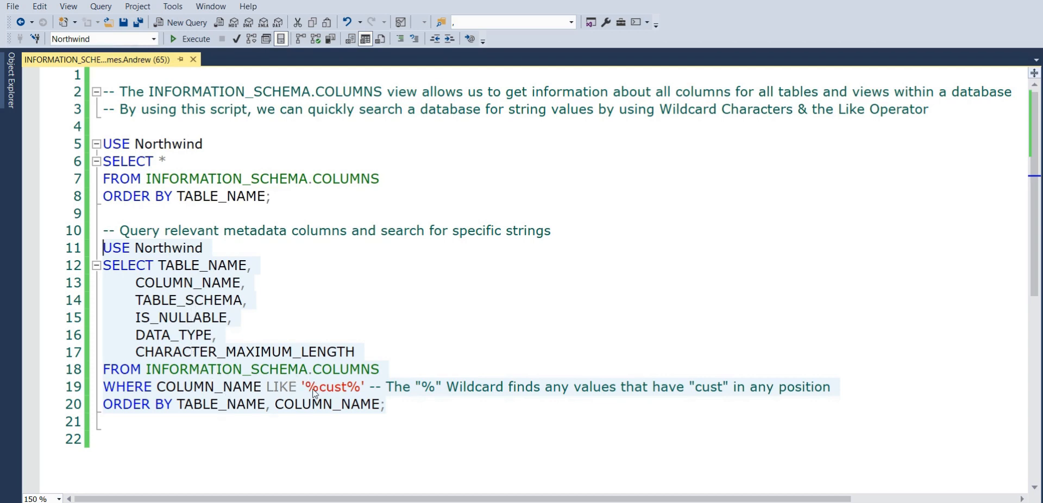
{"action": "mouse_move", "coordinate": [376, 387]}
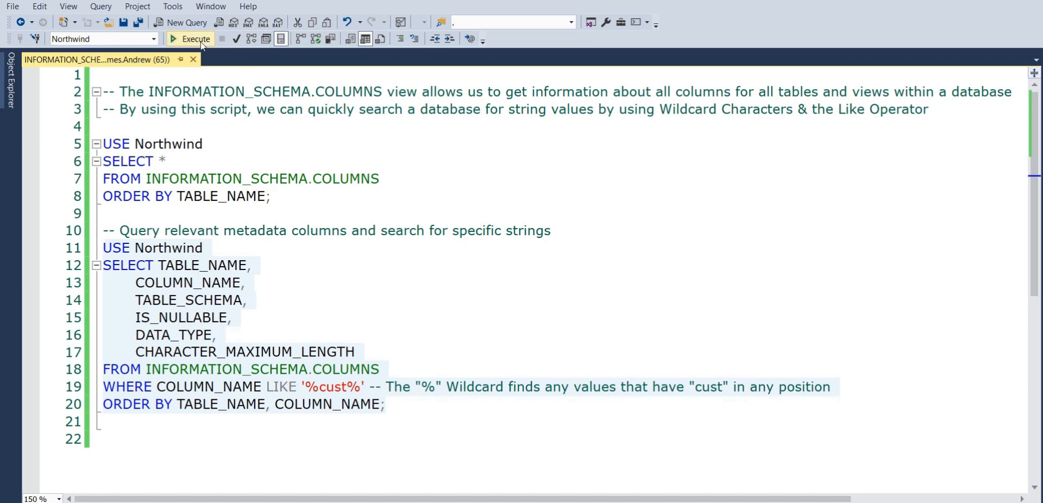
Step: Execute the query filtering INFORMATION_SCHEMA.COLUMNS to column names LIKE '%cust%'
{"action": "left_click", "coordinate": [190, 38]}
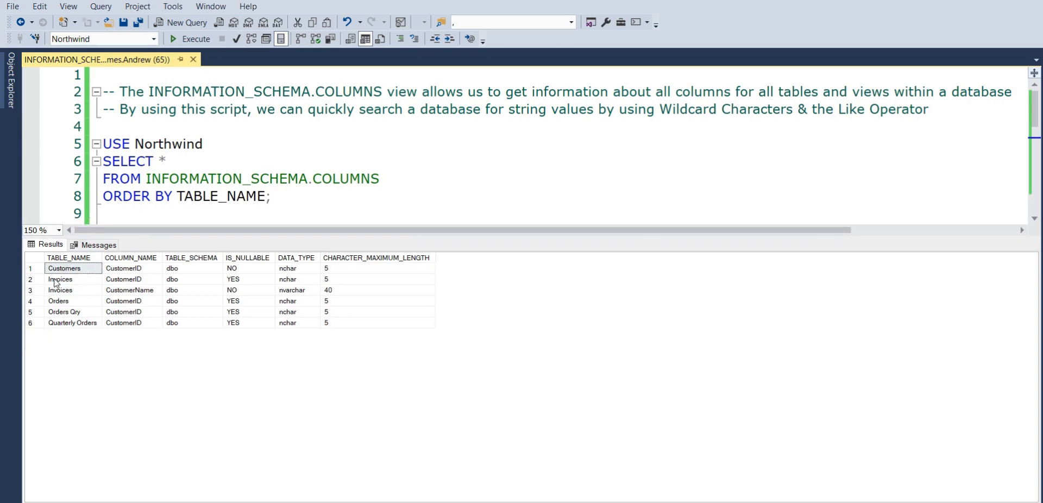
{"action": "mouse_move", "coordinate": [124, 287]}
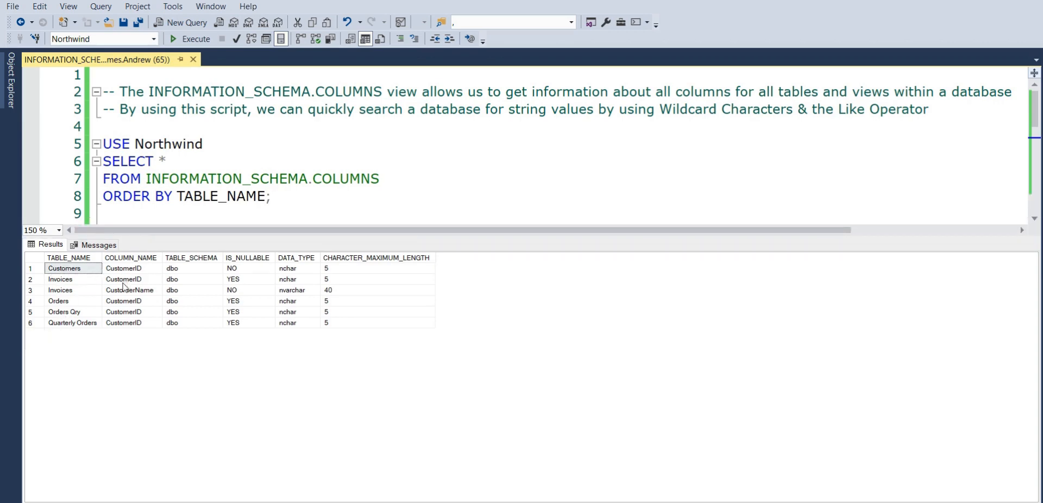